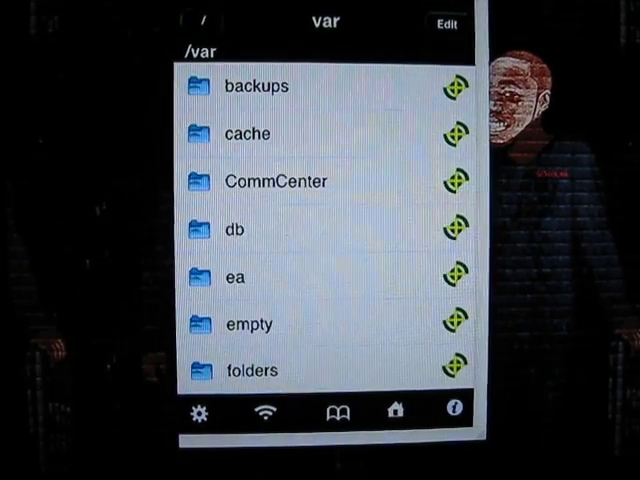
Step: Navigate from var into stash and open the Themes.dfJgZm folder of installed themes
scroll("down", 3)
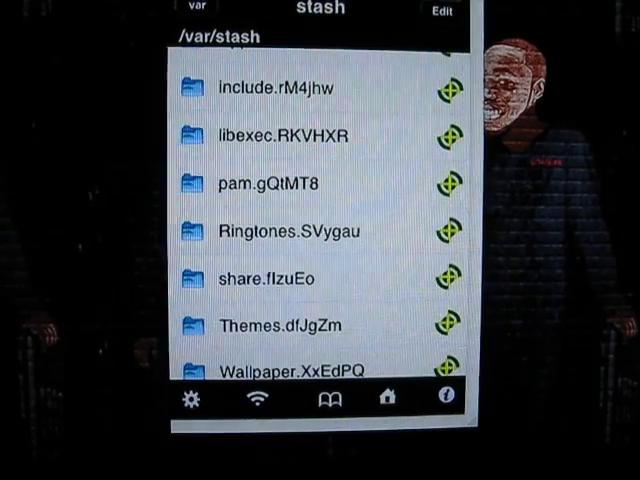
left_click(280, 326)
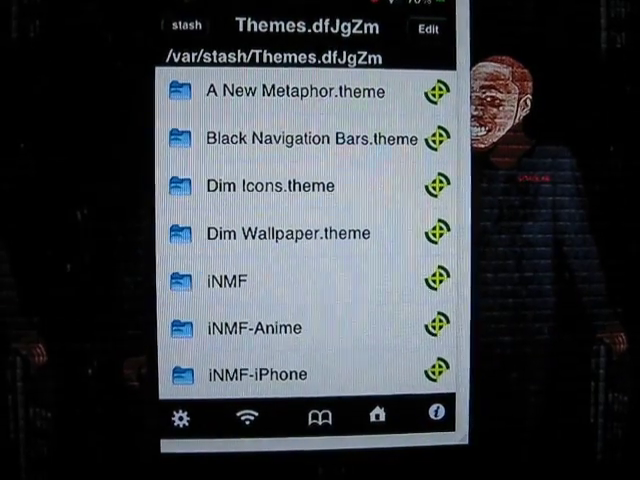
Step: Enter A New Metaphor.theme's Icons folder and browse down its PNG icon files
left_click(296, 92)
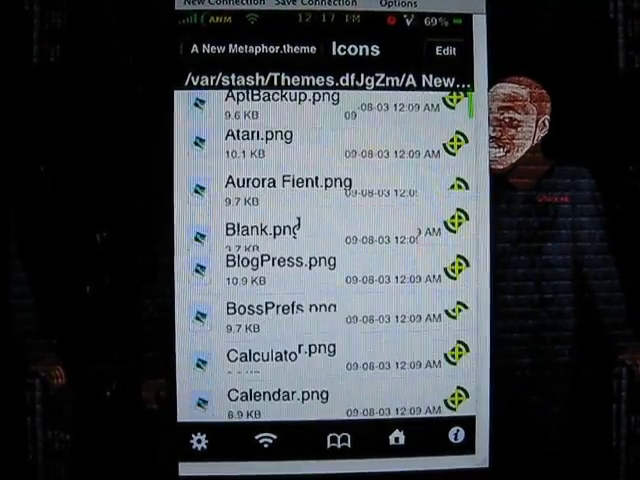
scroll("down", 3)
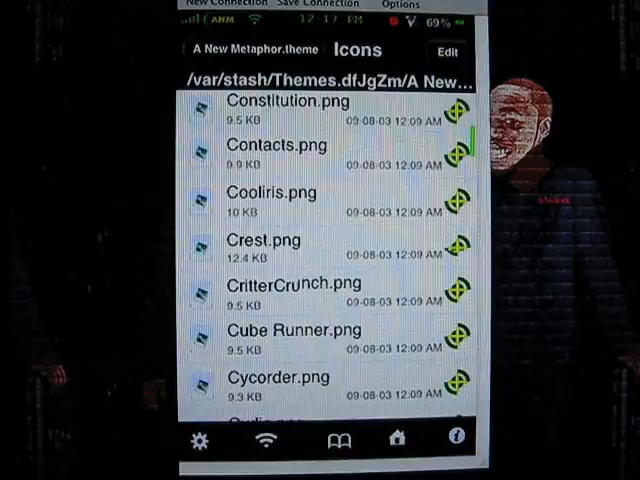
scroll("down", 3)
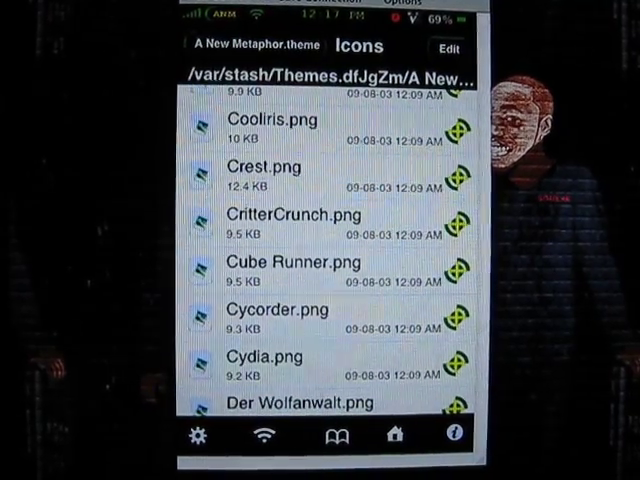
scroll("down", 3)
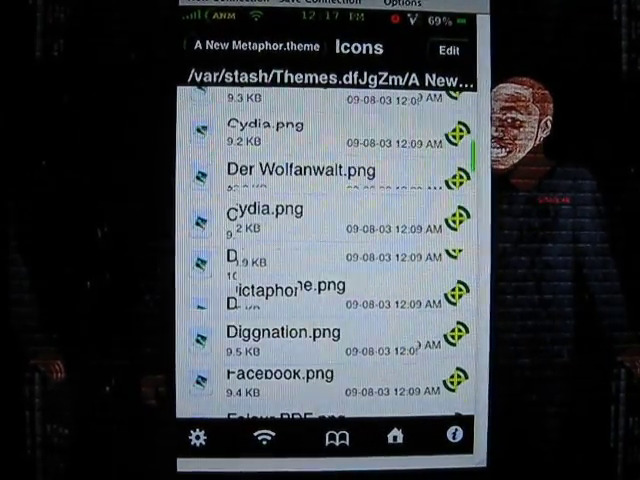
scroll("down", 3)
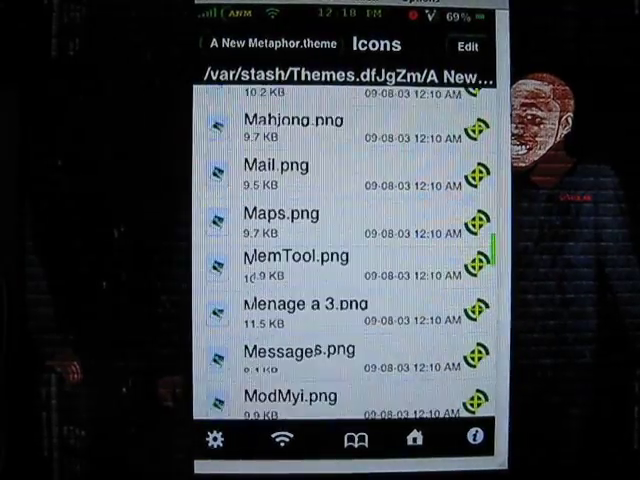
scroll("down", 3)
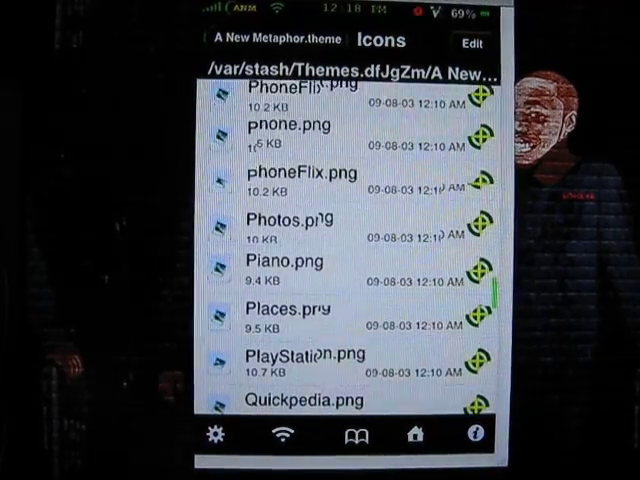
scroll("down", 3)
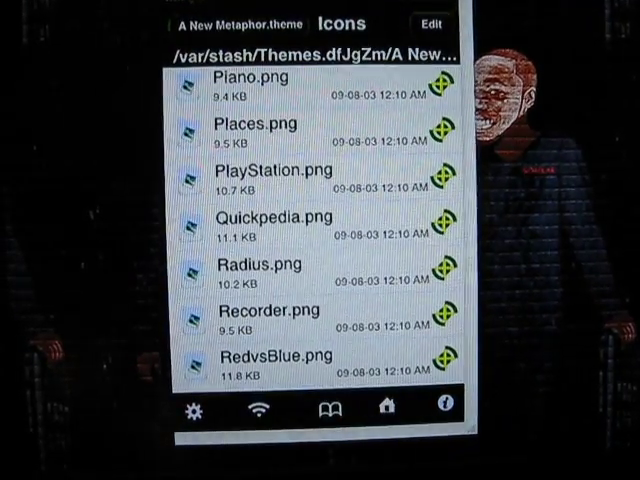
Step: Go back up from Icons to the A New Metaphor.theme root listing
left_click(208, 24)
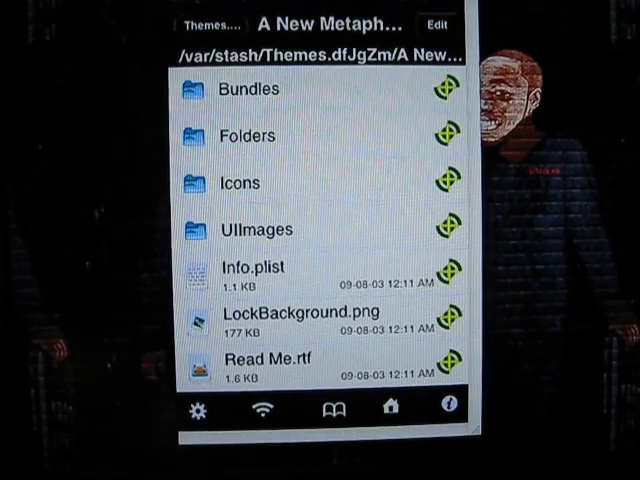